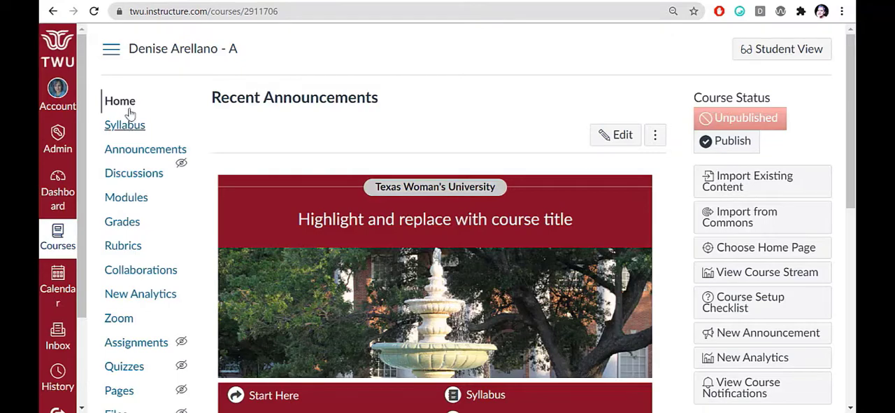
Step: Go to the course Settings page in Canvas
scroll(down, 3)
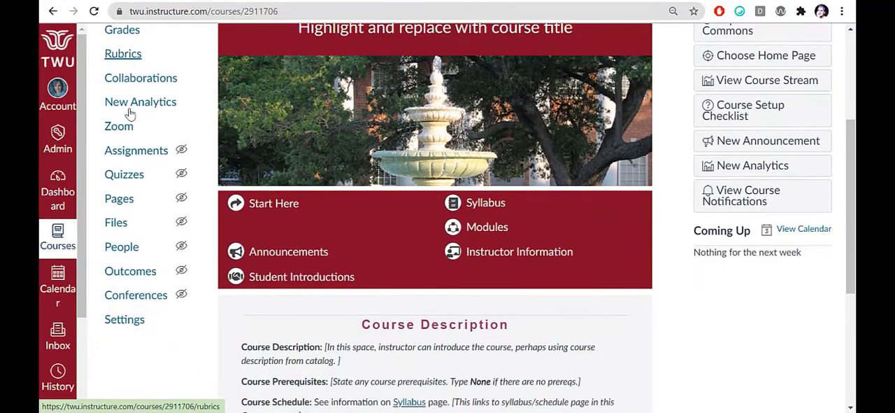
mouse_move(136, 294)
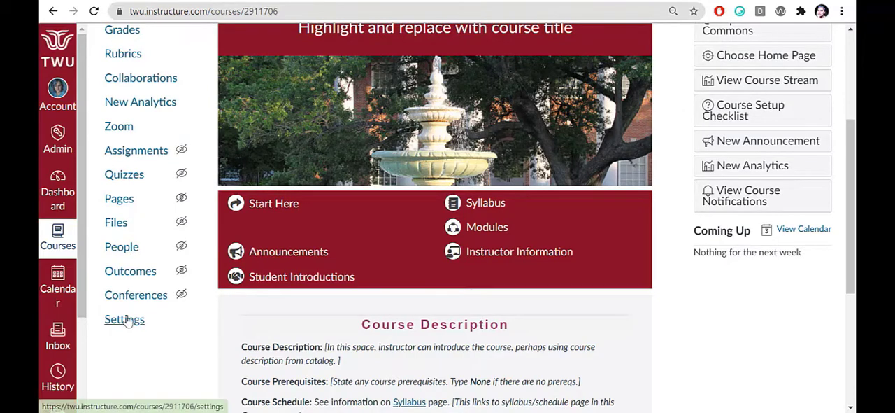
click(125, 319)
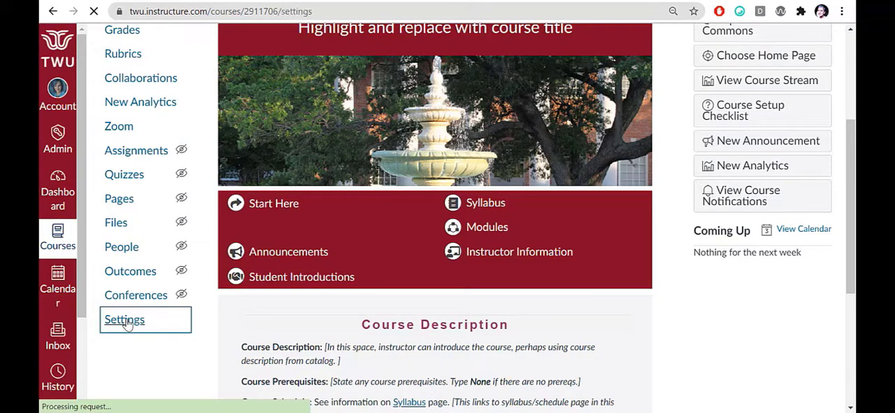
click(123, 319)
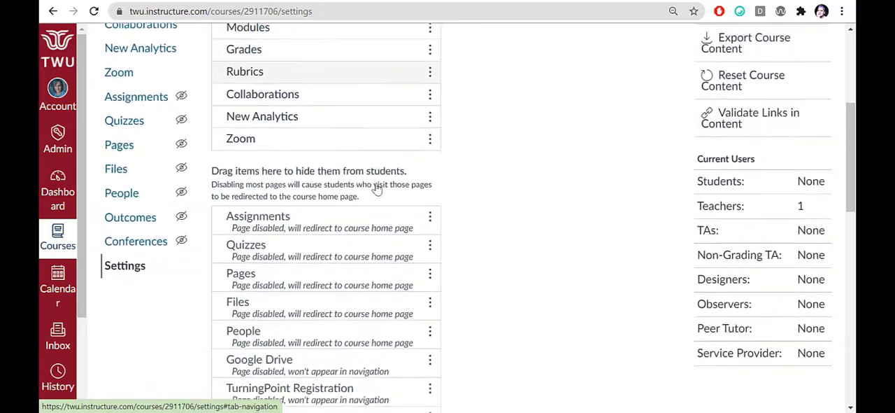
Step: Enable Panopto Recordings in the Navigation list and save the course navigation
scroll(down, 3)
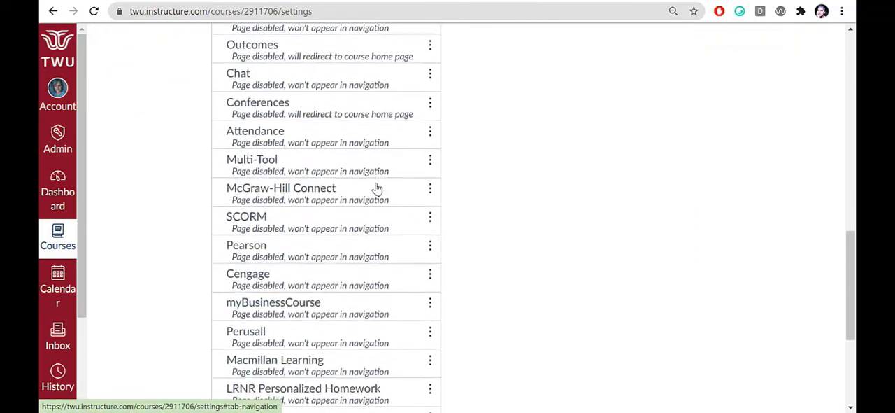
click(431, 338)
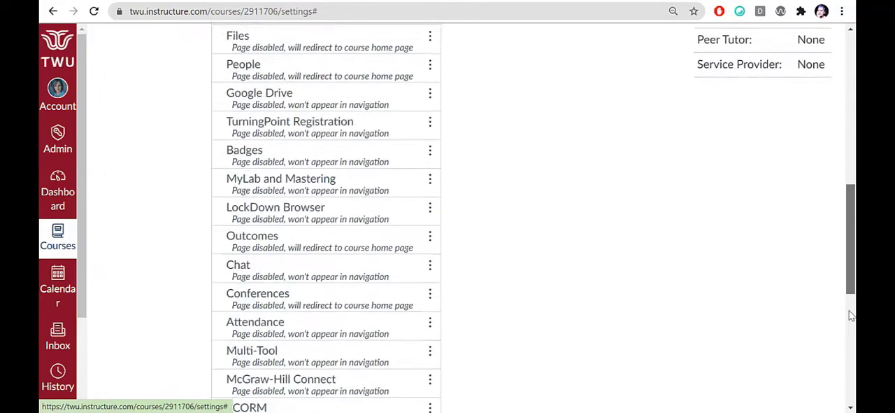
scroll(down, 3)
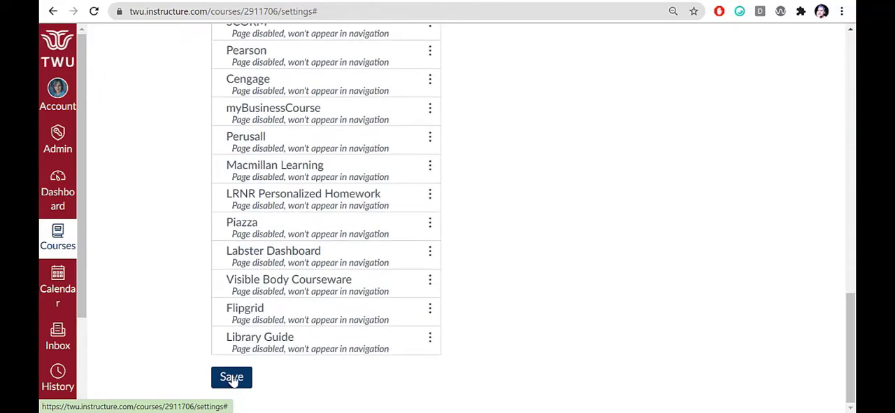
click(231, 377)
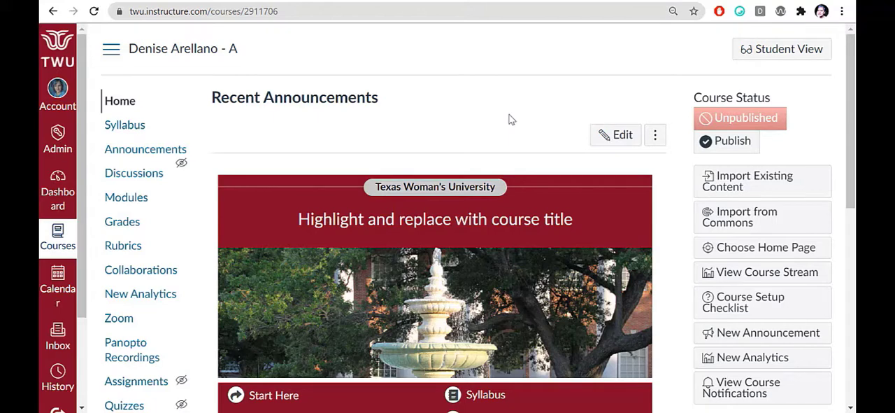
Step: From the course's Panopto Recordings page, start a new recording with Panopto for Windows
click(132, 349)
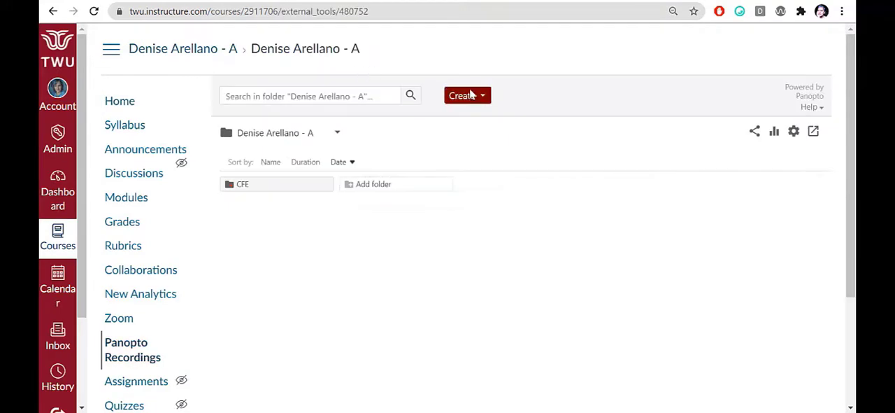
click(464, 95)
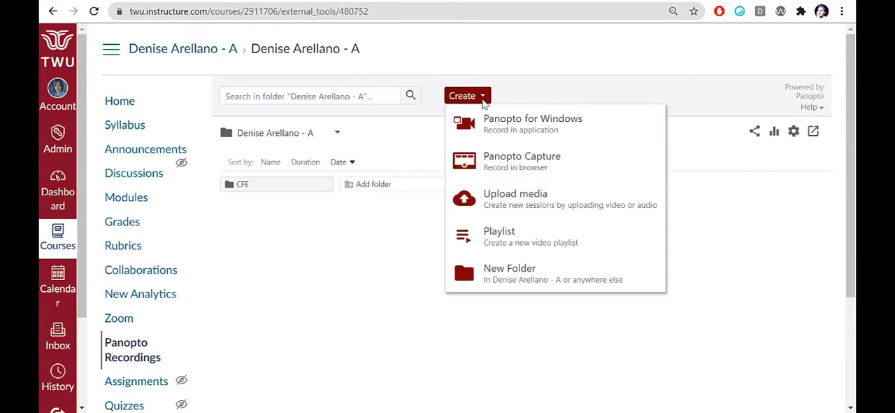
click(532, 123)
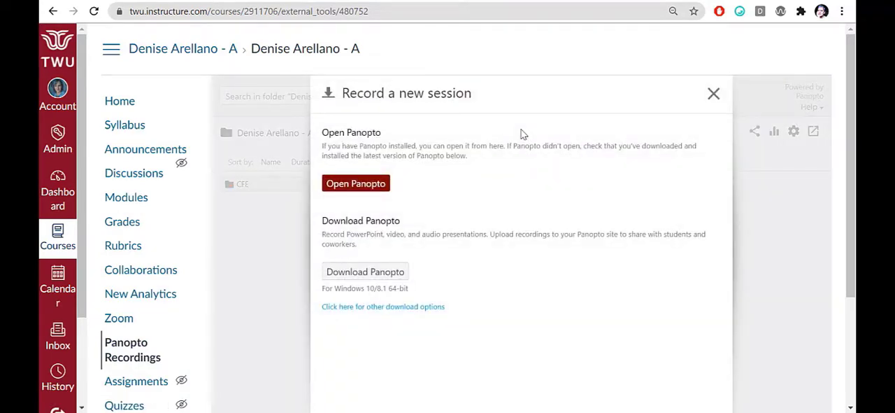
mouse_move(498, 145)
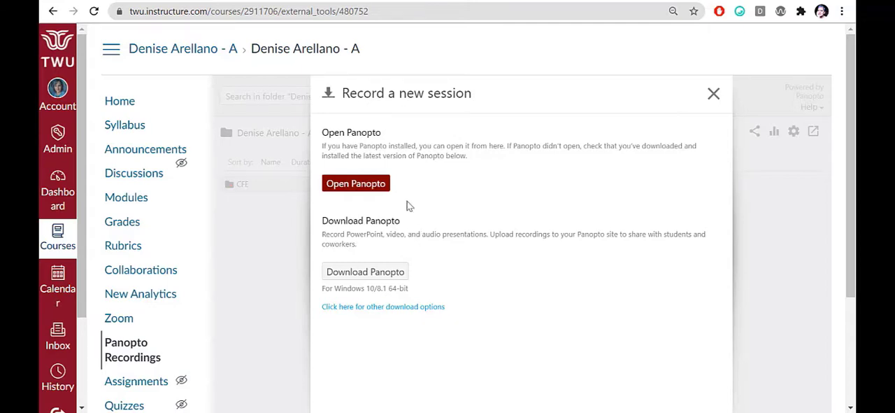
Step: Launch the installed Panopto recorder and allow the browser to open it
click(356, 183)
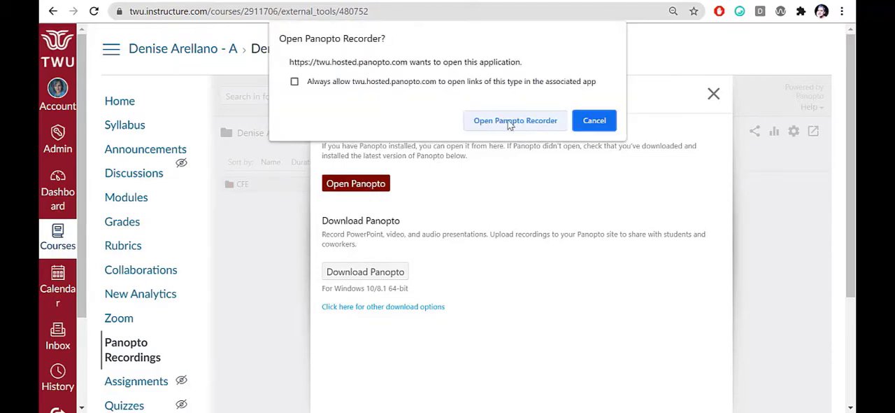
click(515, 120)
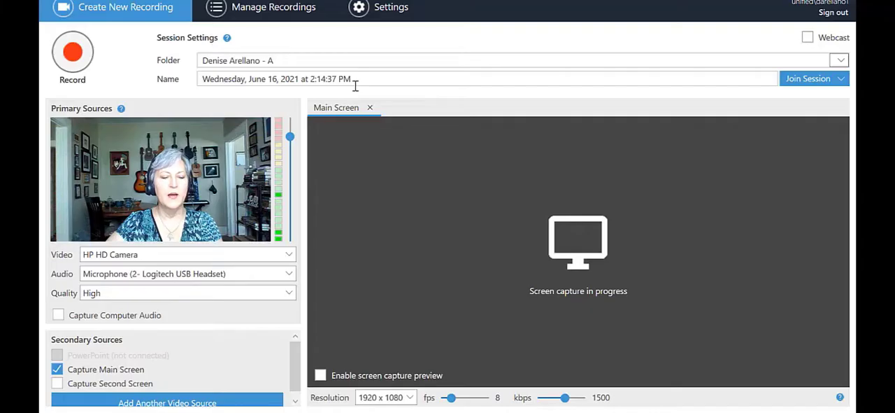
mouse_move(73, 53)
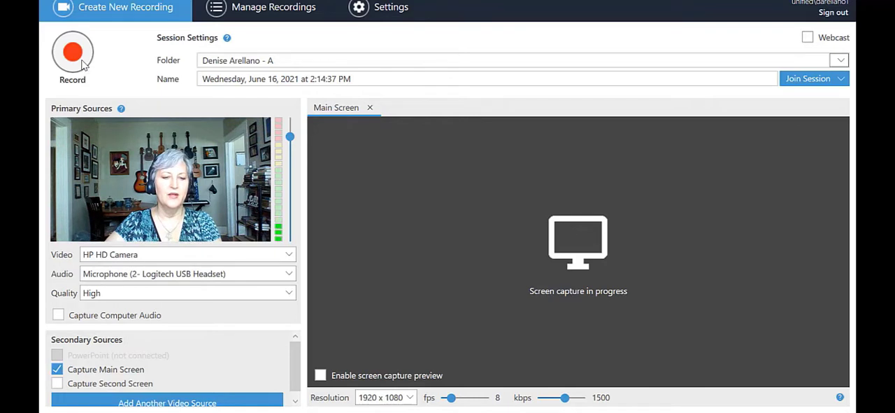
mouse_move(173, 54)
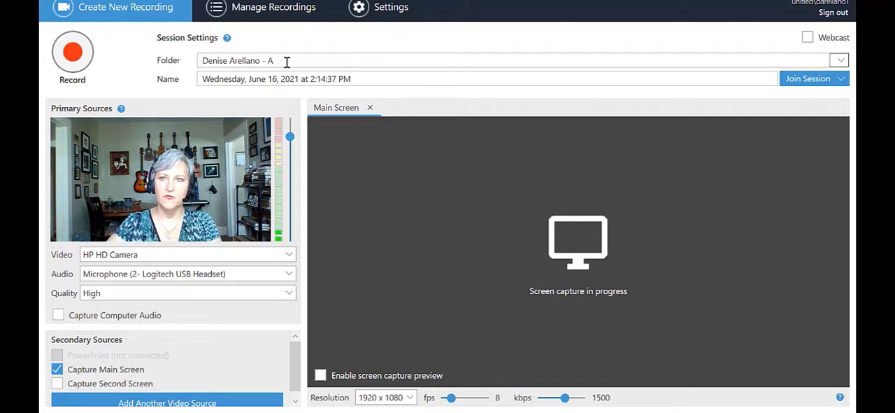
mouse_move(843, 62)
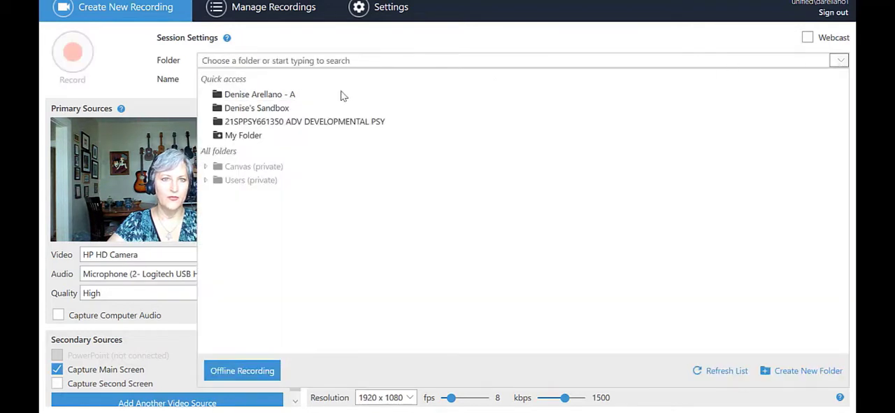
mouse_move(312, 152)
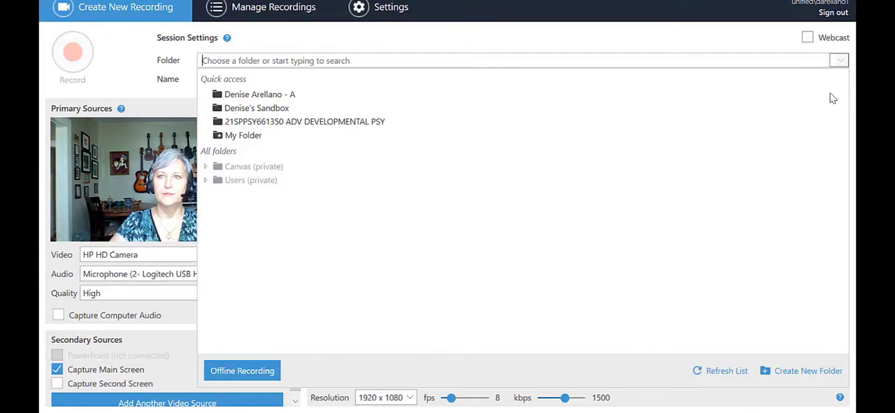
Step: Keep the original course folder selected as the recording destination
click(260, 93)
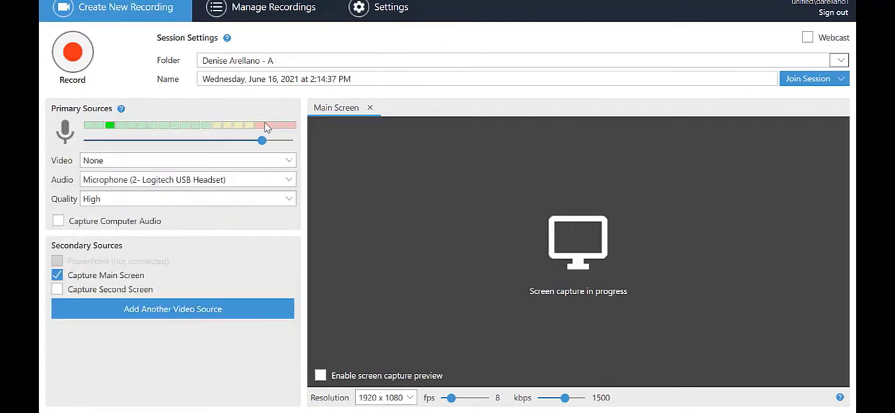
Step: Restore HP HD Camera as the primary video source beside the headset microphone
click(187, 160)
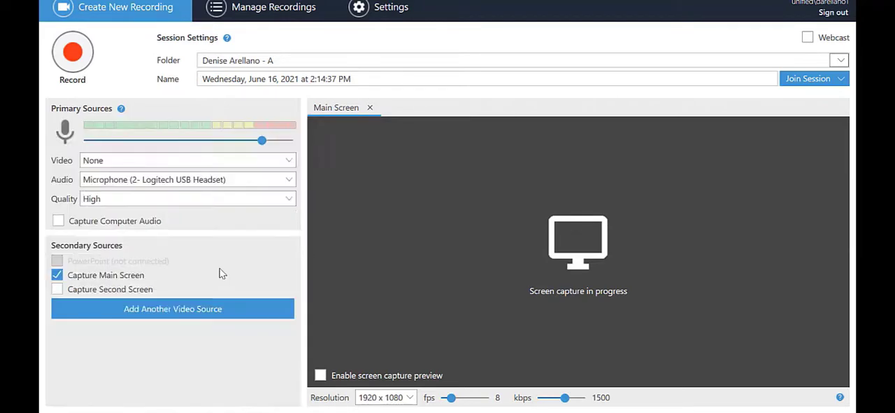
click(186, 160)
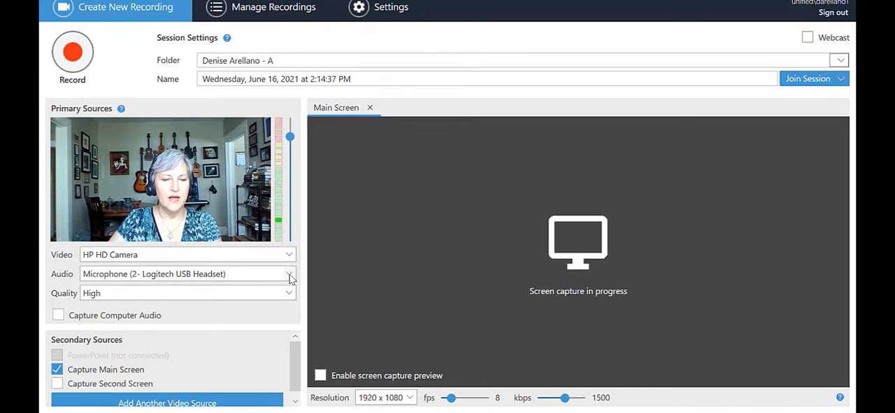
mouse_move(255, 254)
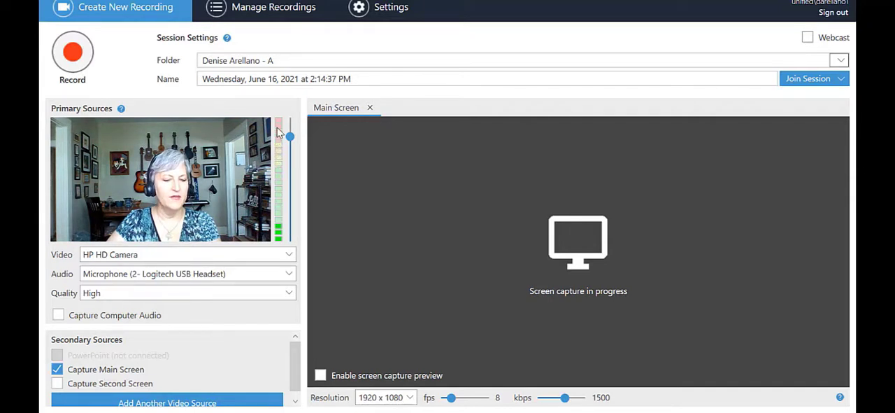
mouse_move(307, 139)
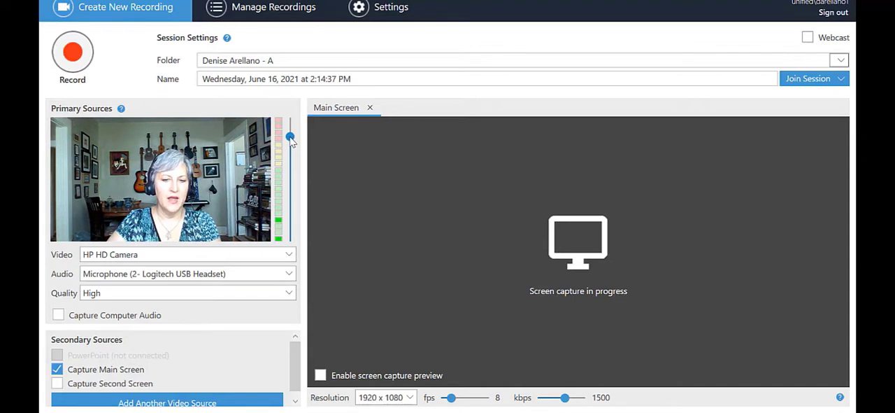
drag(290, 137, 289, 173)
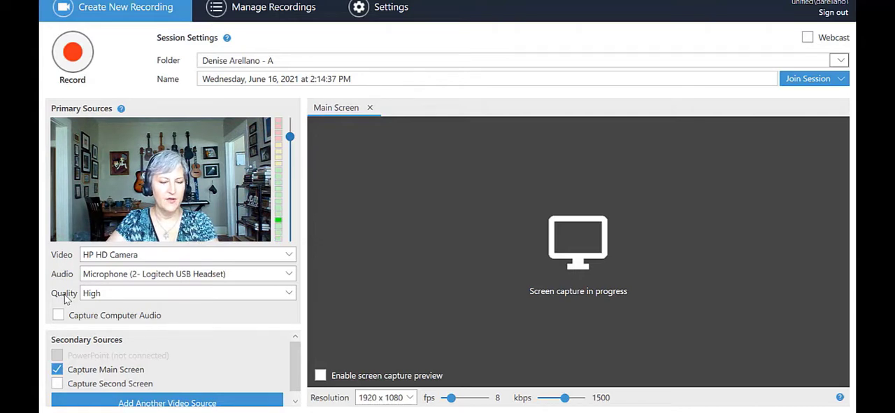
mouse_move(287, 297)
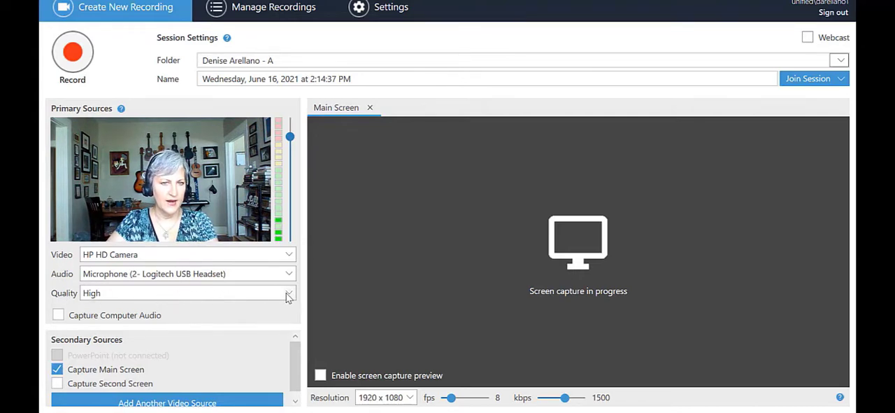
click(288, 292)
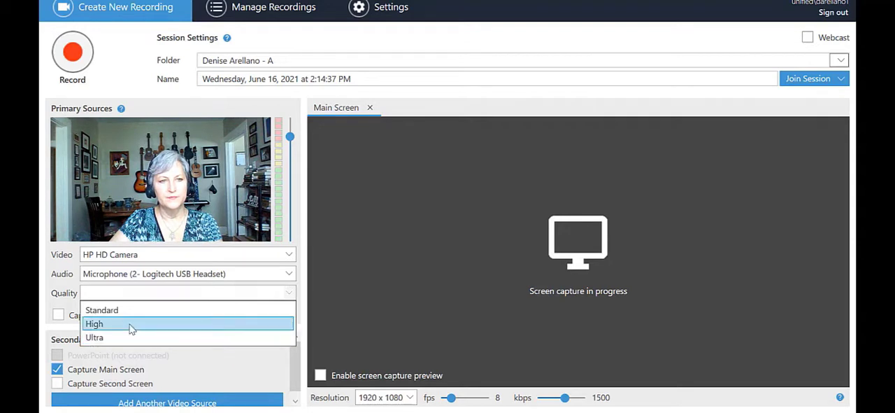
click(94, 323)
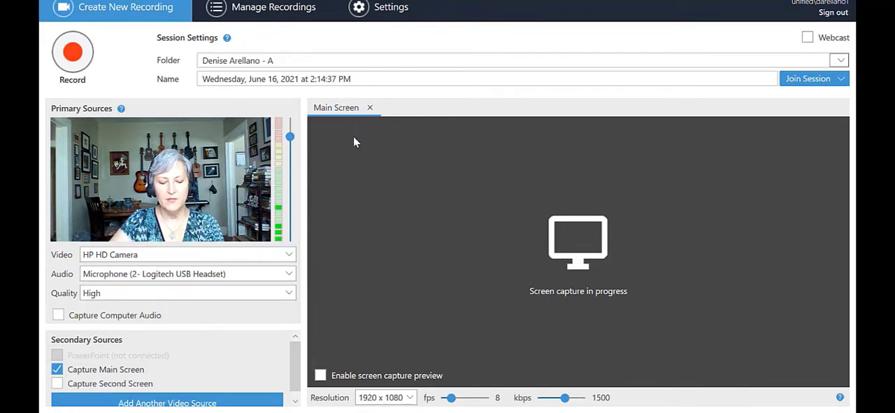
mouse_move(371, 234)
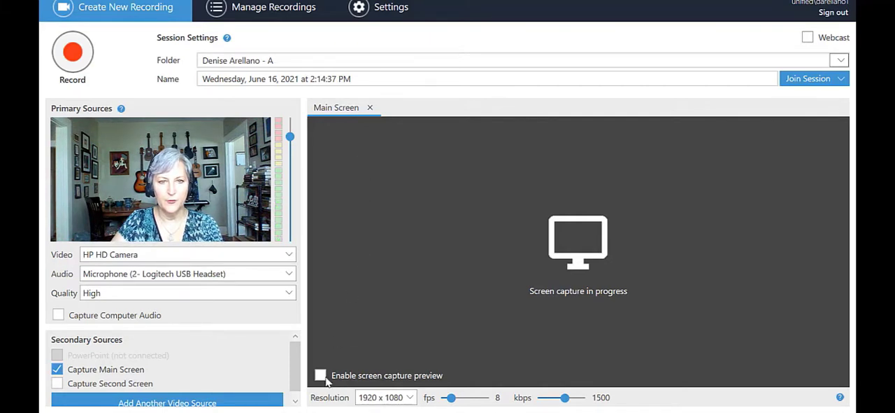
Step: Show the live screen capture preview briefly, then switch it off again
click(320, 375)
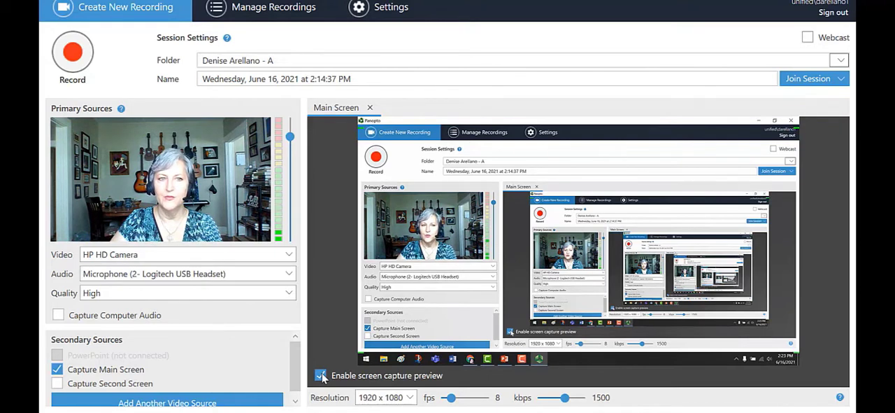
click(320, 375)
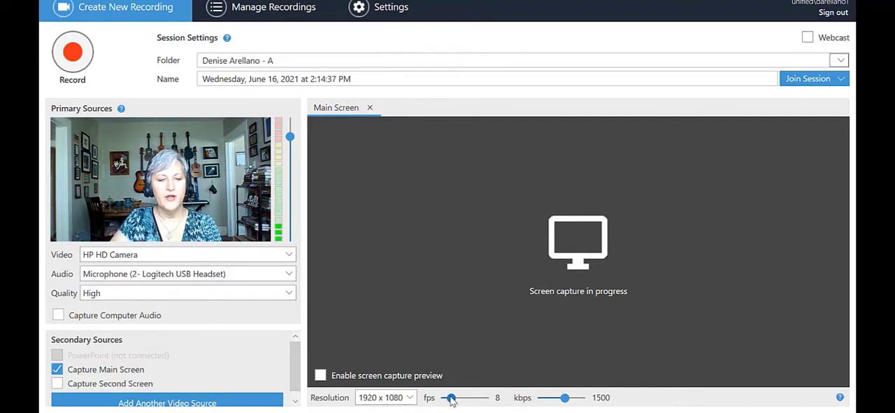
Step: Set main screen capture to 15 fps and 1500 kbps after trying 4, 24 and 30 fps
drag(451, 397, 444, 397)
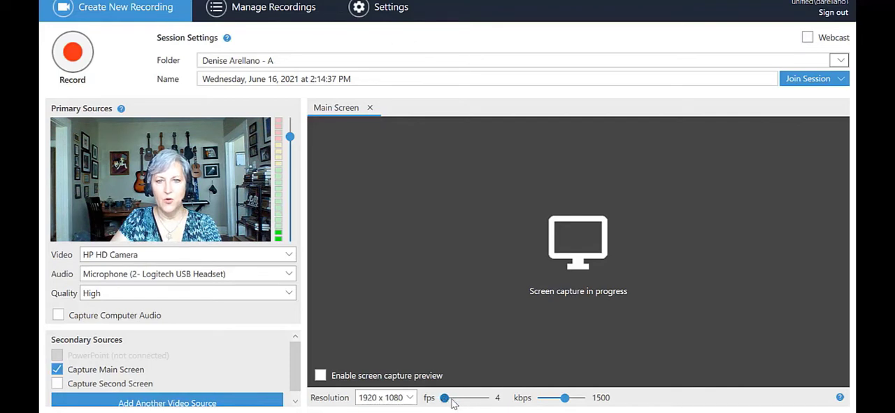
drag(444, 397, 477, 397)
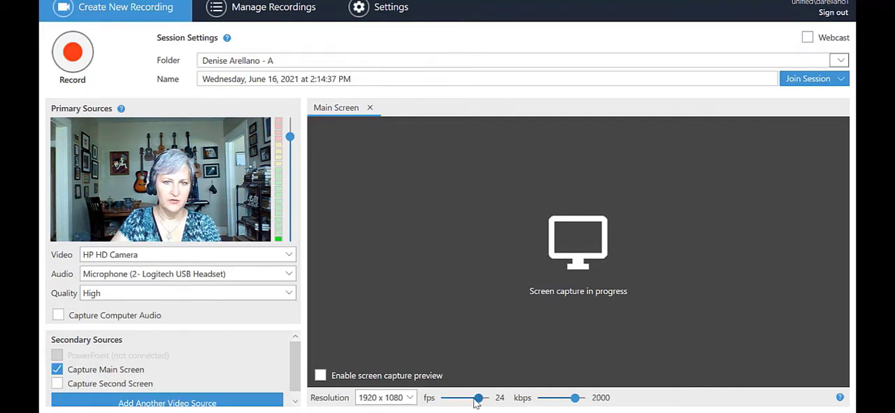
drag(478, 397, 489, 398)
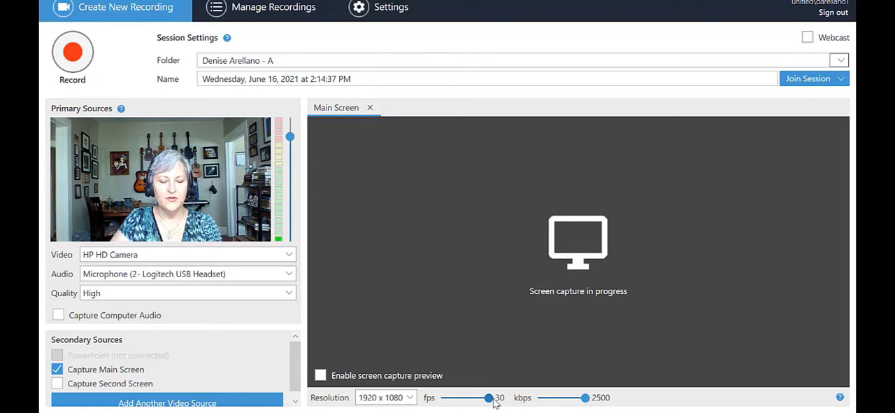
drag(488, 398, 463, 397)
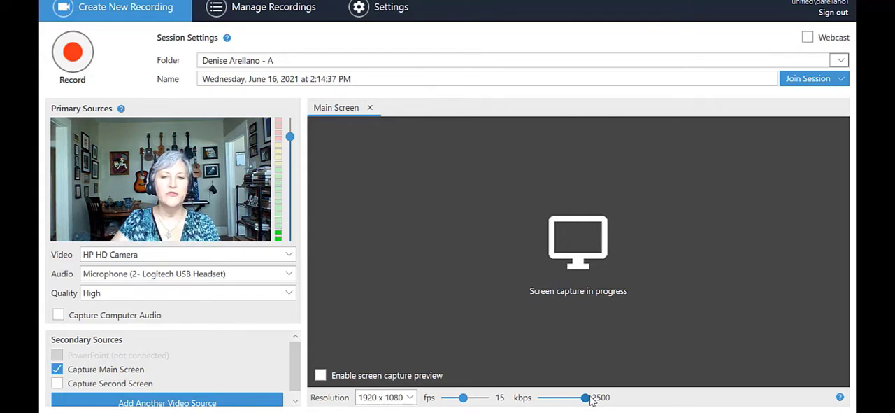
drag(586, 398, 565, 397)
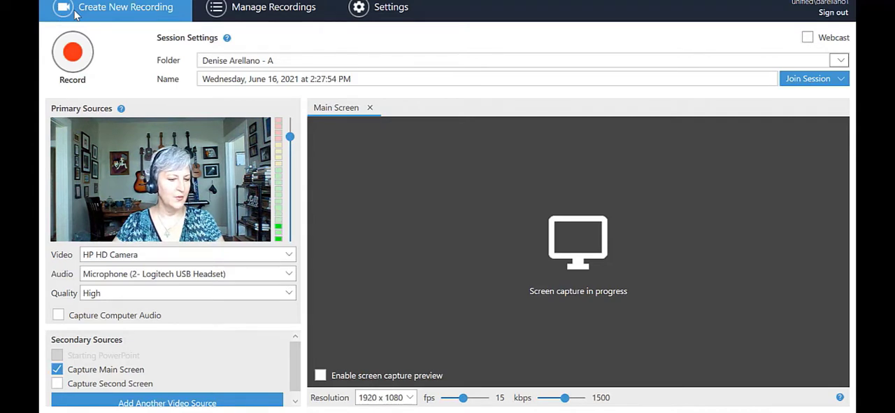
Step: Start the first test recording, pause it, then resume it
click(73, 52)
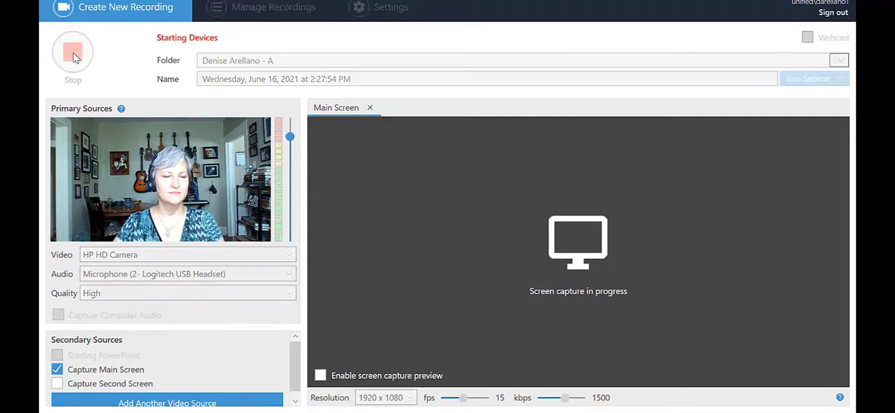
click(73, 52)
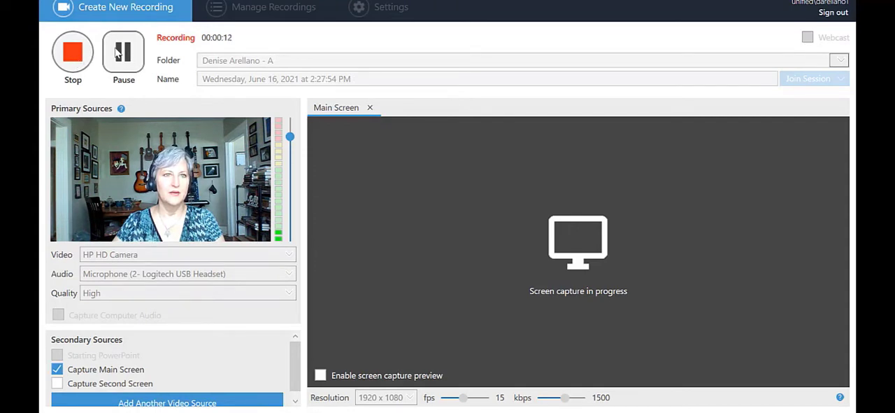
click(123, 53)
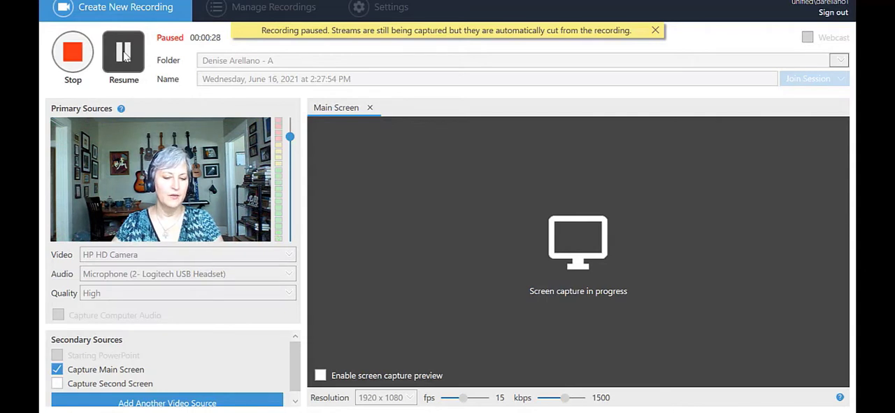
click(73, 51)
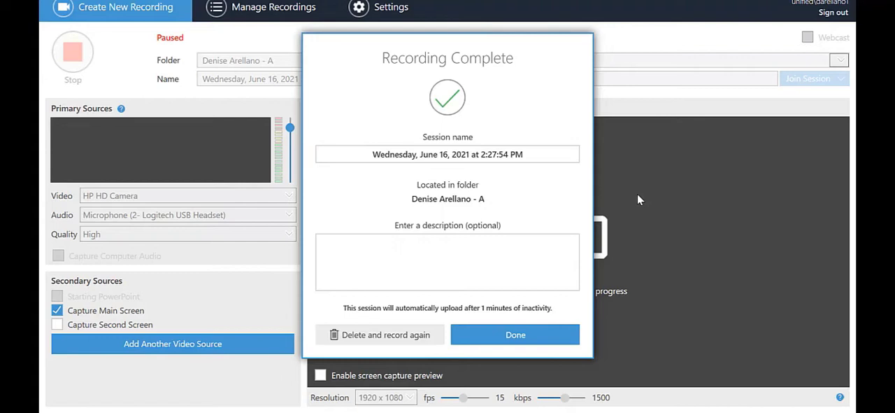
Step: Confirm Done so the first test recording uploads to the recordings list
click(514, 334)
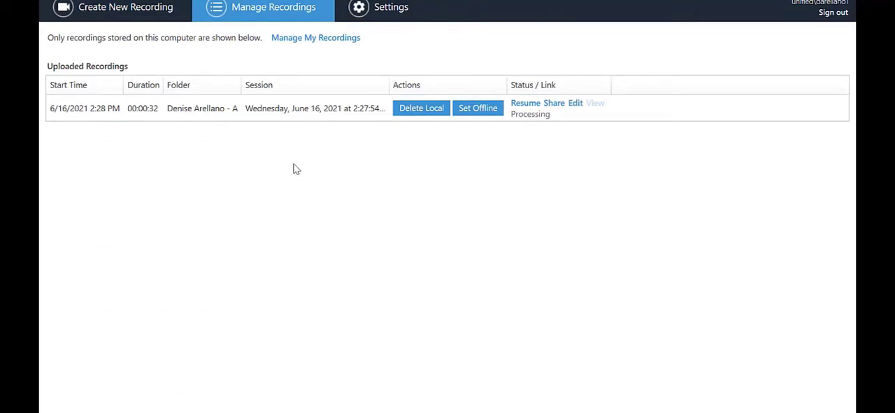
mouse_move(553, 128)
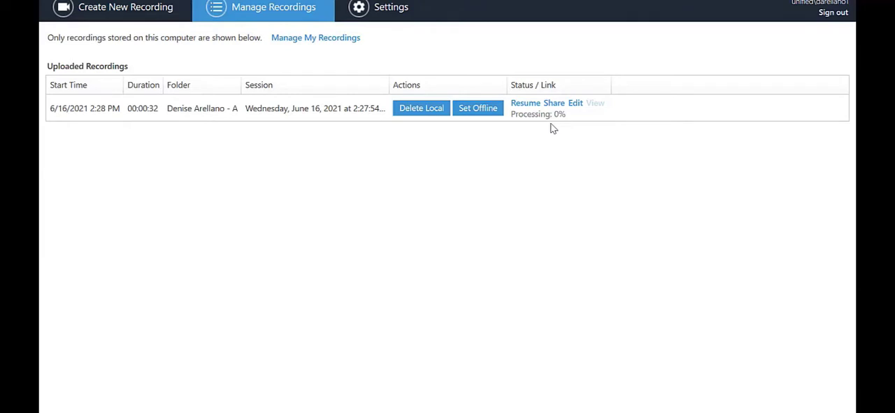
mouse_move(577, 103)
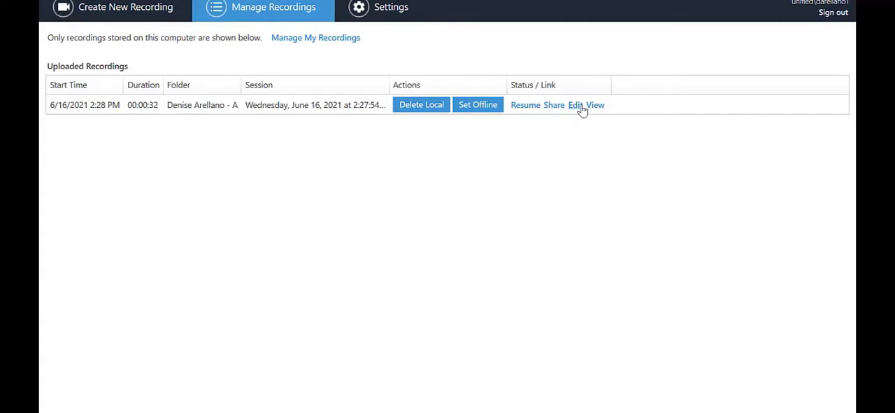
mouse_move(595, 106)
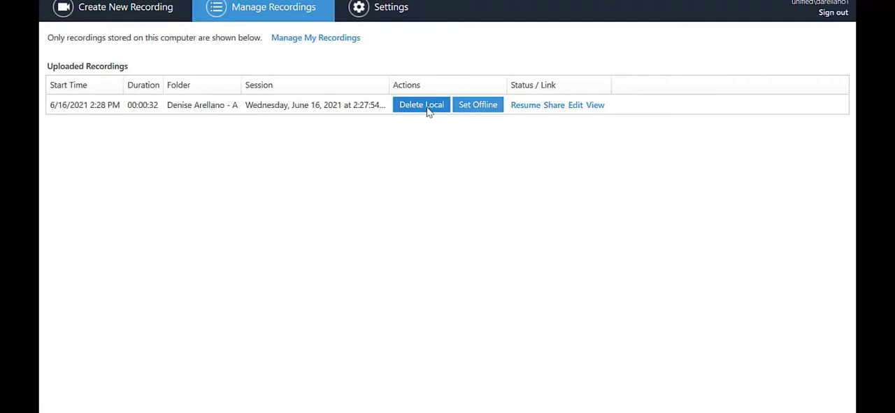
mouse_move(477, 104)
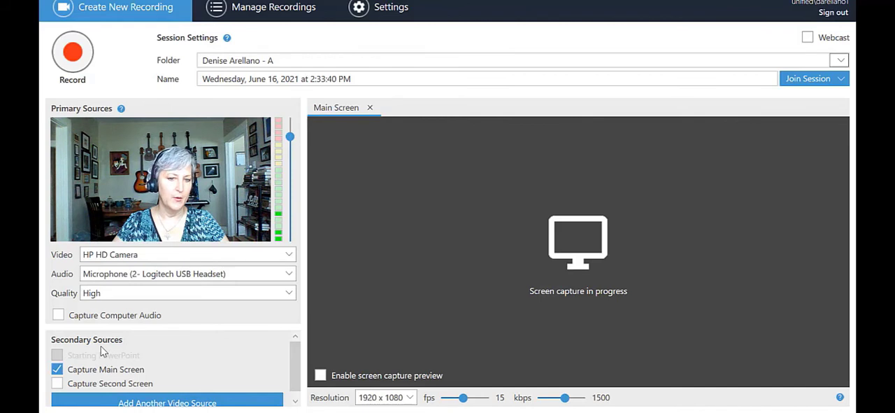
mouse_move(248, 353)
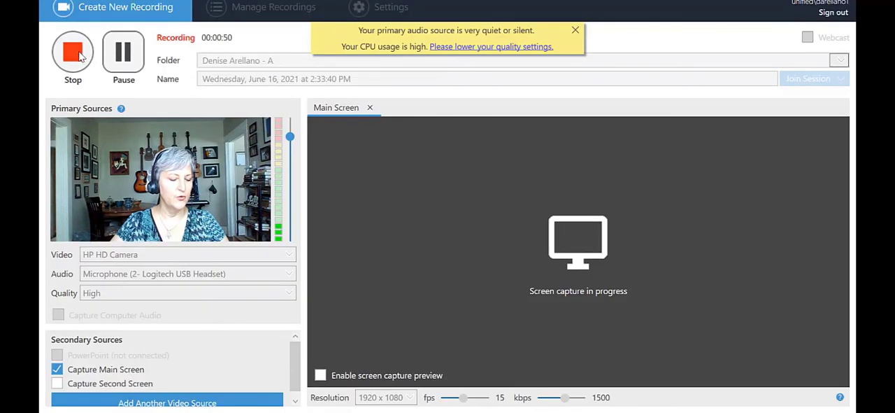
mouse_move(72, 53)
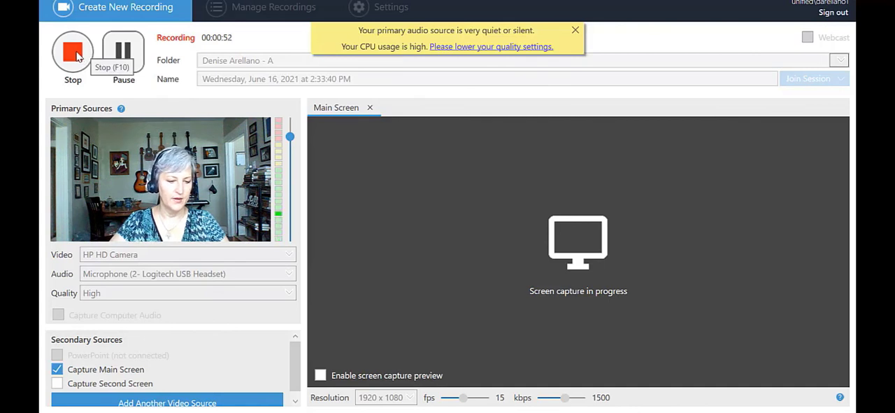
Step: Stop the second test recording so both sessions are listed as uploads
click(72, 49)
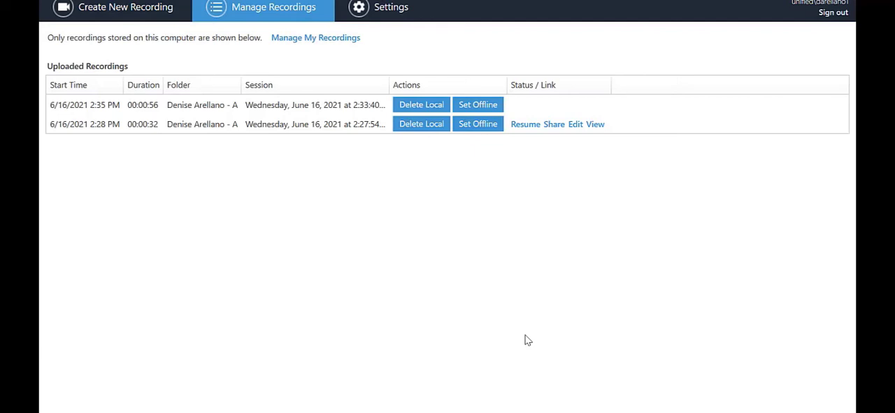
mouse_move(585, 112)
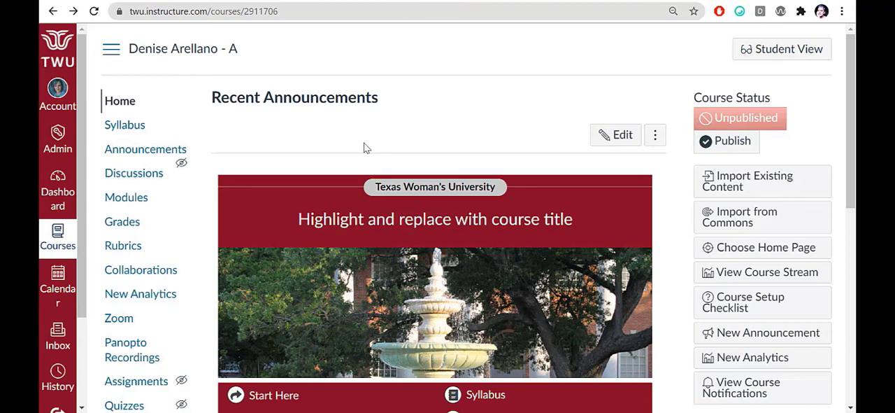
mouse_move(133, 357)
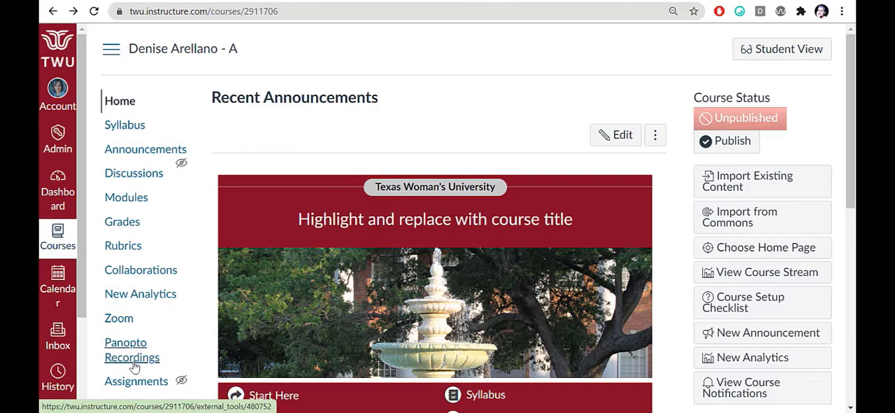
Step: Return to the course's Panopto Recordings page in Canvas
click(131, 349)
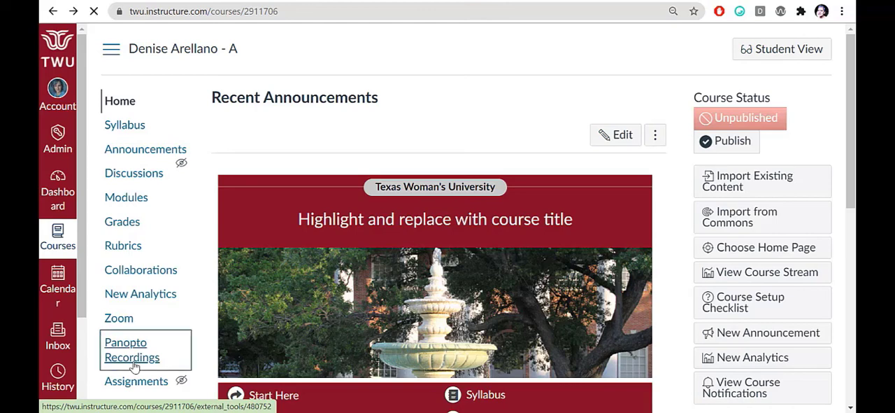
click(132, 349)
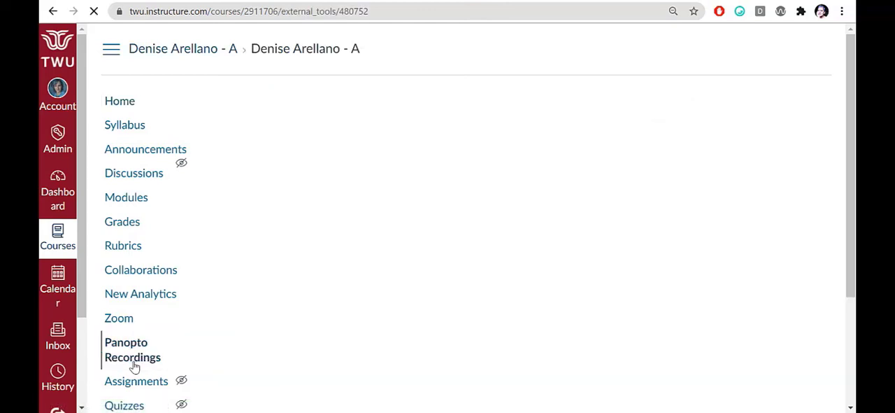
Step: Load the Panopto Recordings page showing both June 16 test sessions (2:33:40 PM and 2:27:54 PM)
click(133, 349)
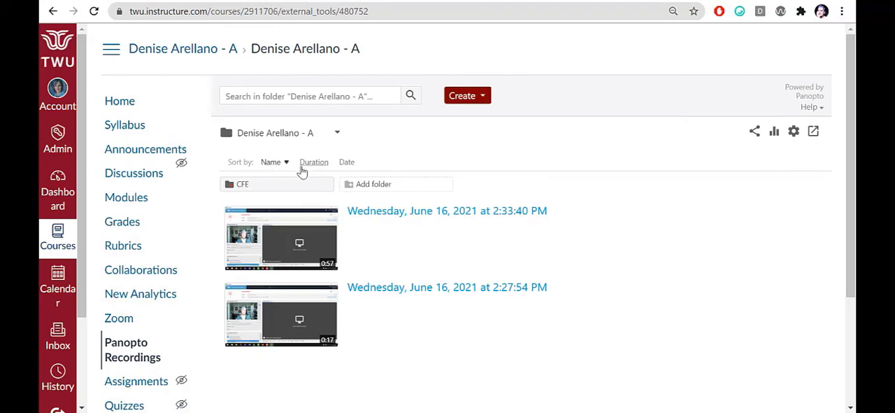
mouse_move(244, 164)
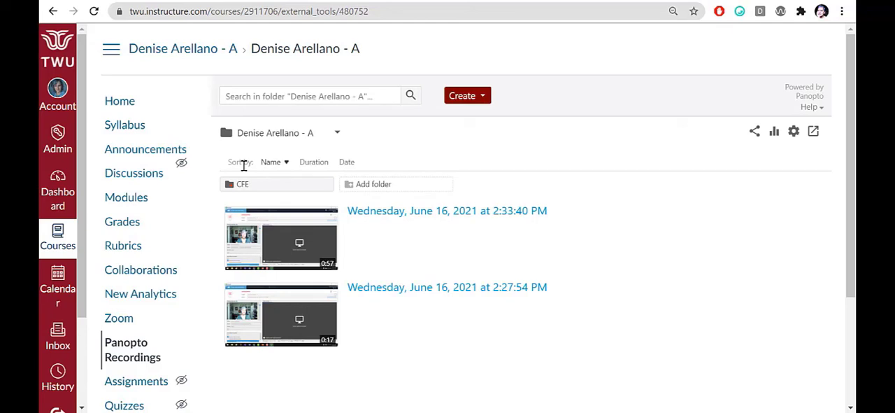
mouse_move(268, 145)
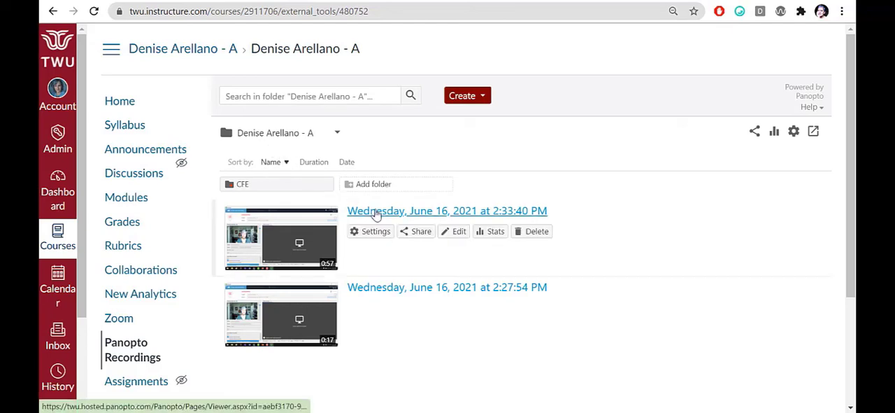
mouse_move(292, 238)
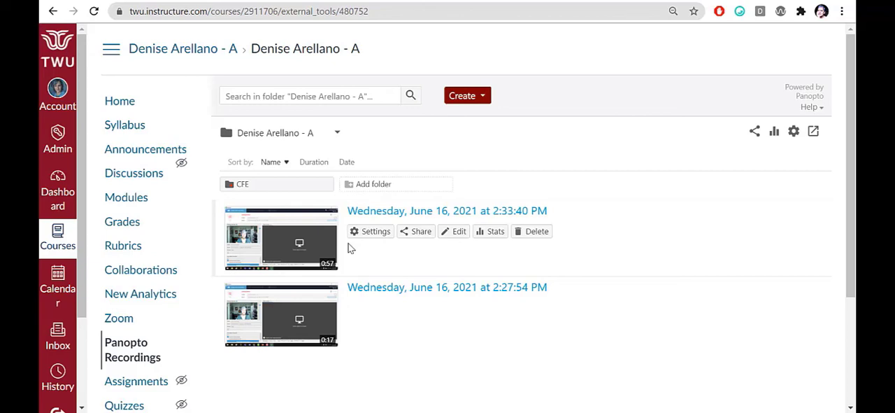
mouse_move(642, 386)
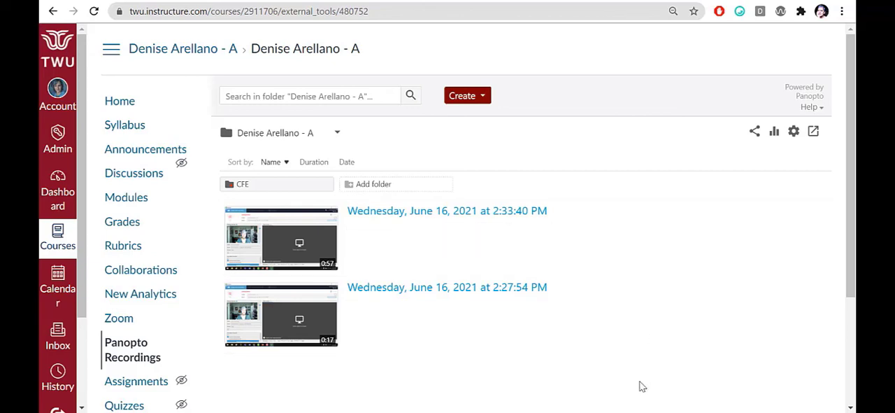